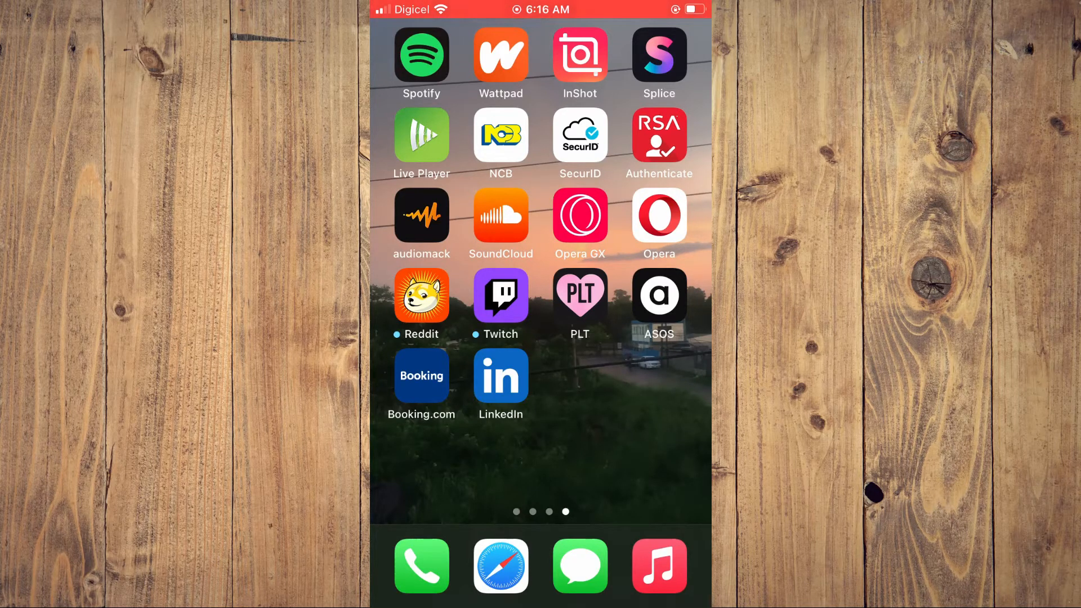
Launch LinkedIn and go to your own profile via the account side menu's View Profile
click(501, 375)
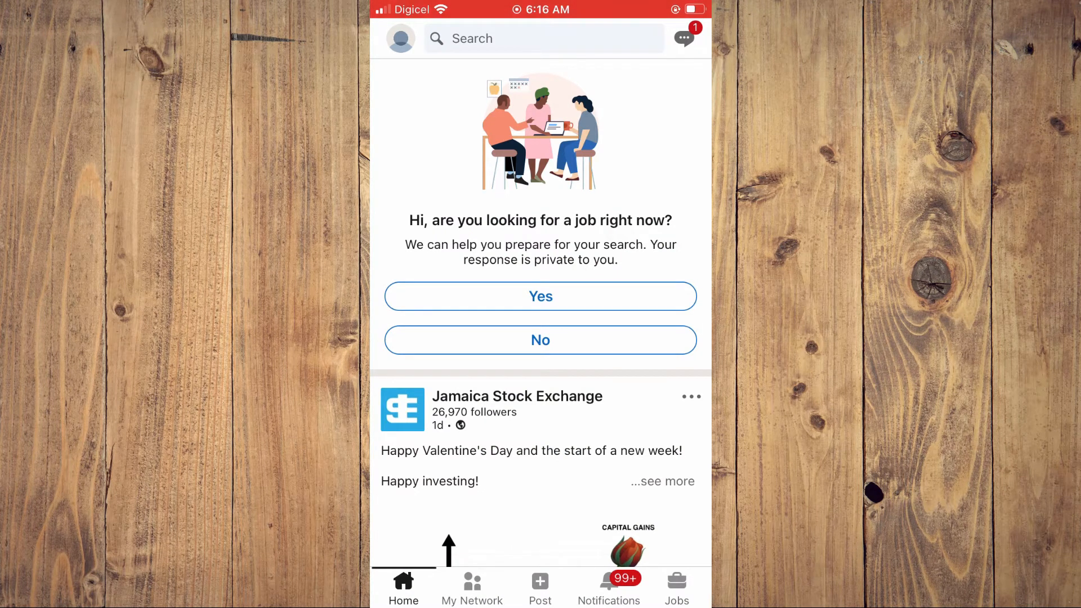
click(400, 37)
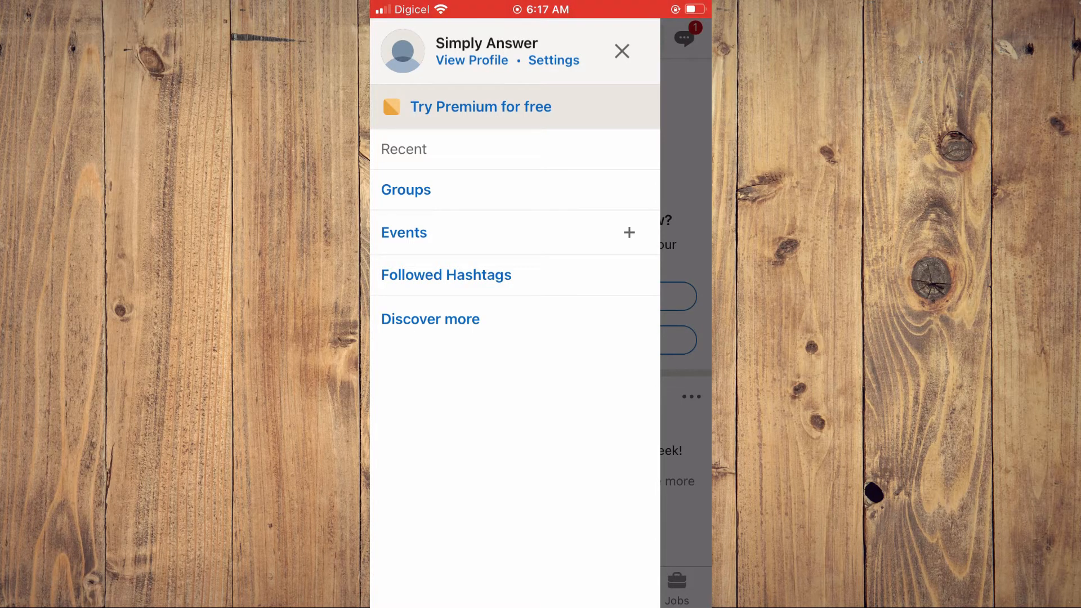
click(471, 60)
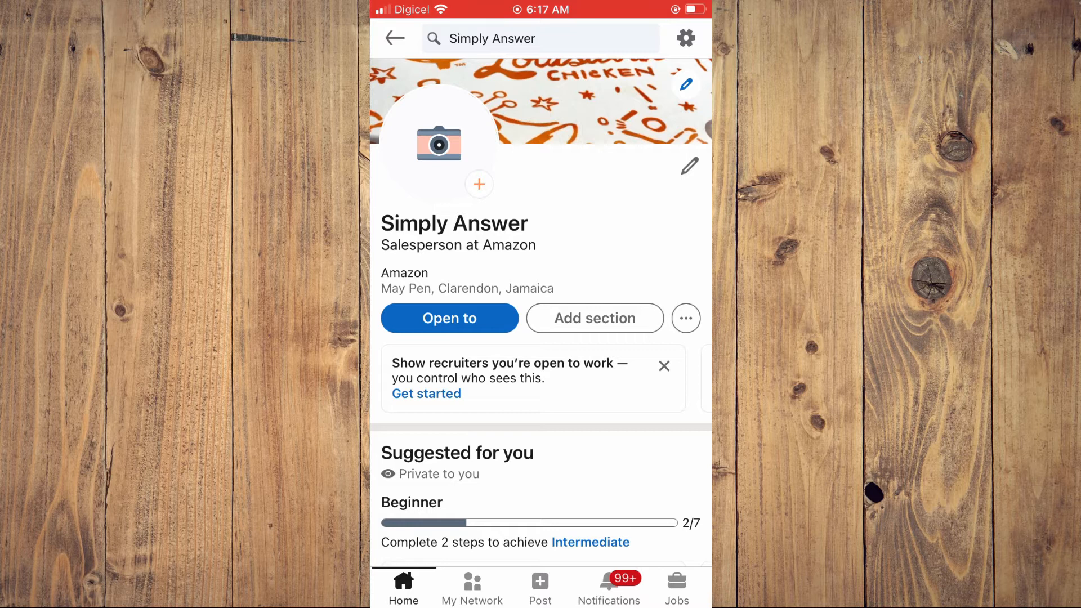
Copy the profile link through the ••• Share profile via sheet, then go Home
click(685, 318)
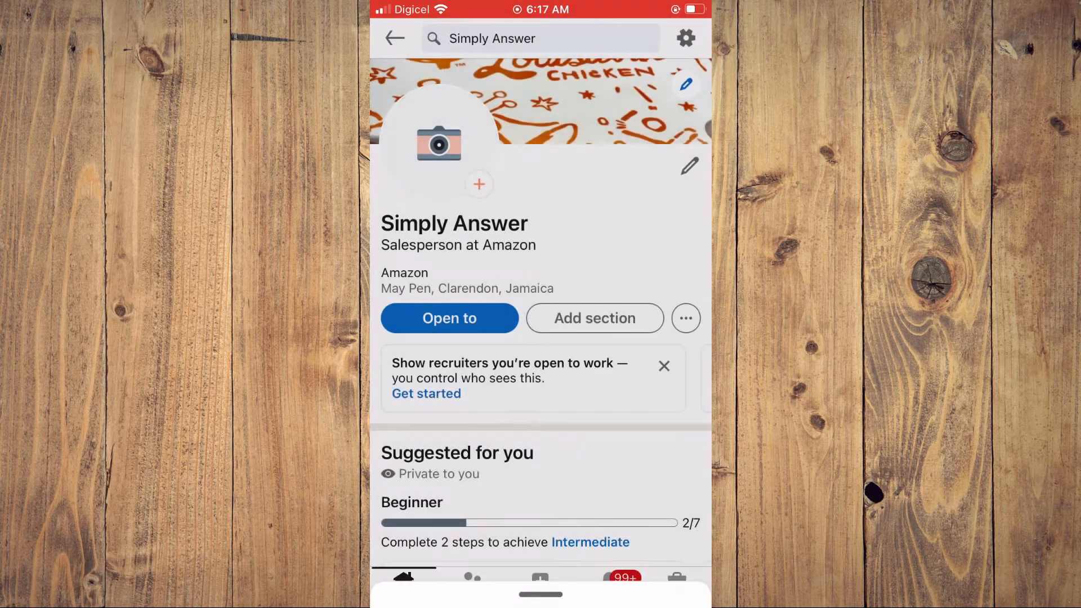
click(685, 317)
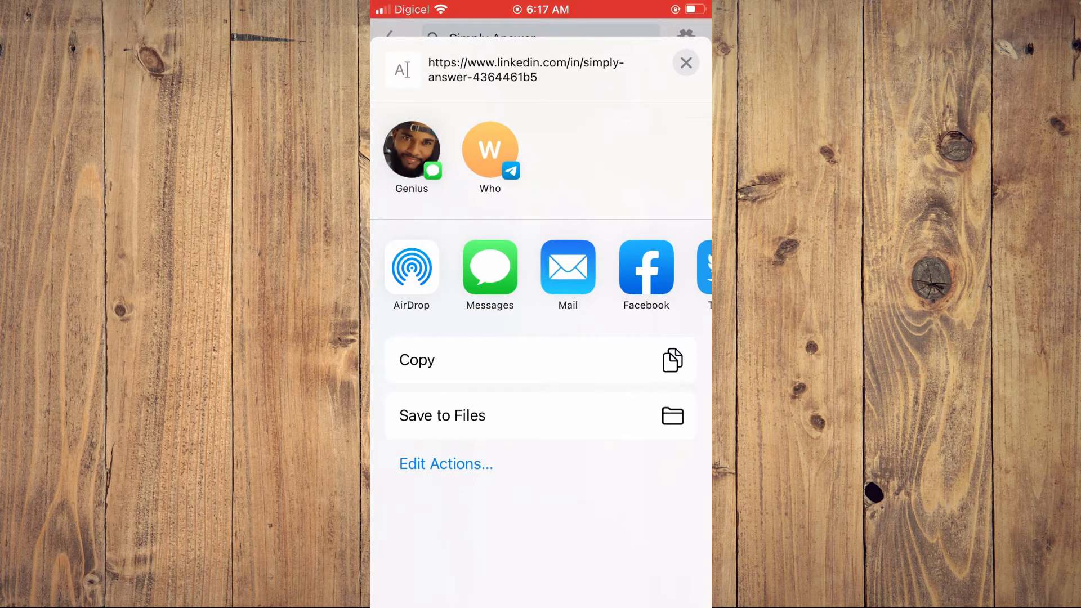
click(685, 63)
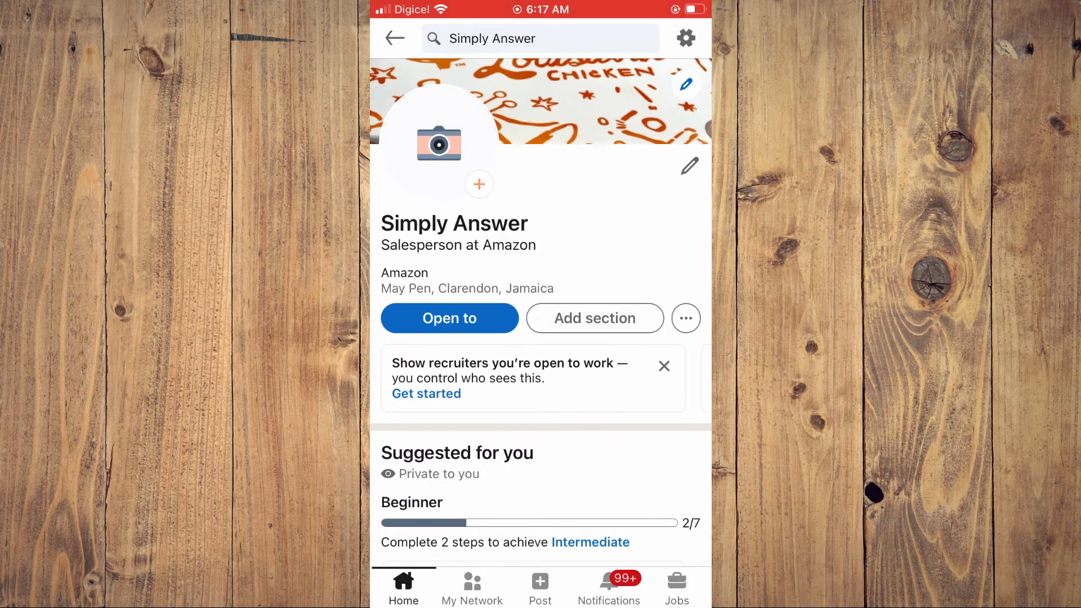
key(home)
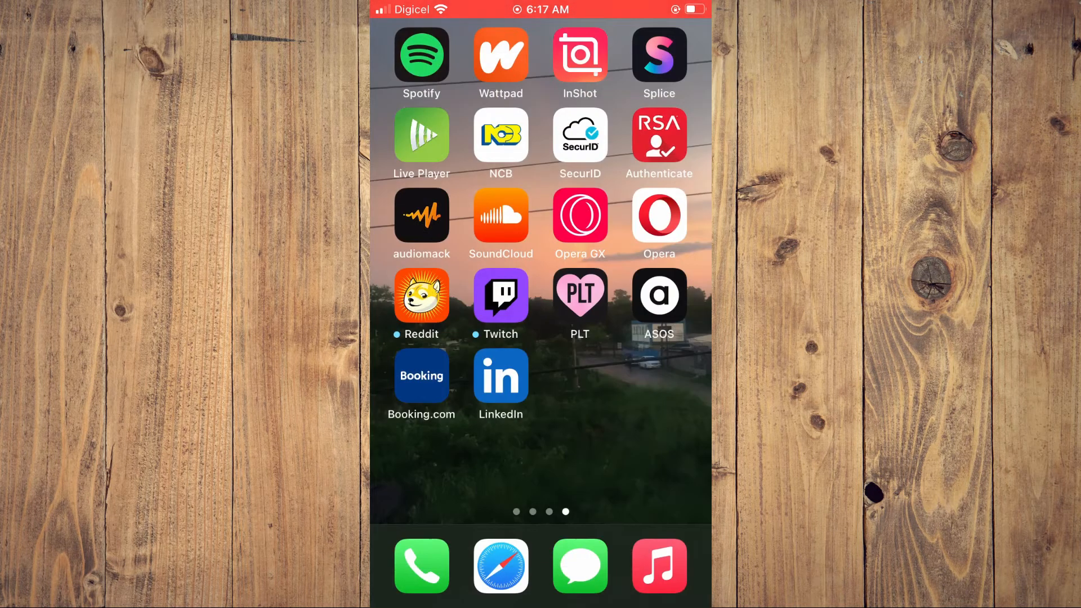
In Safari's Google results for "url shortener", open the Bitly site
click(500, 566)
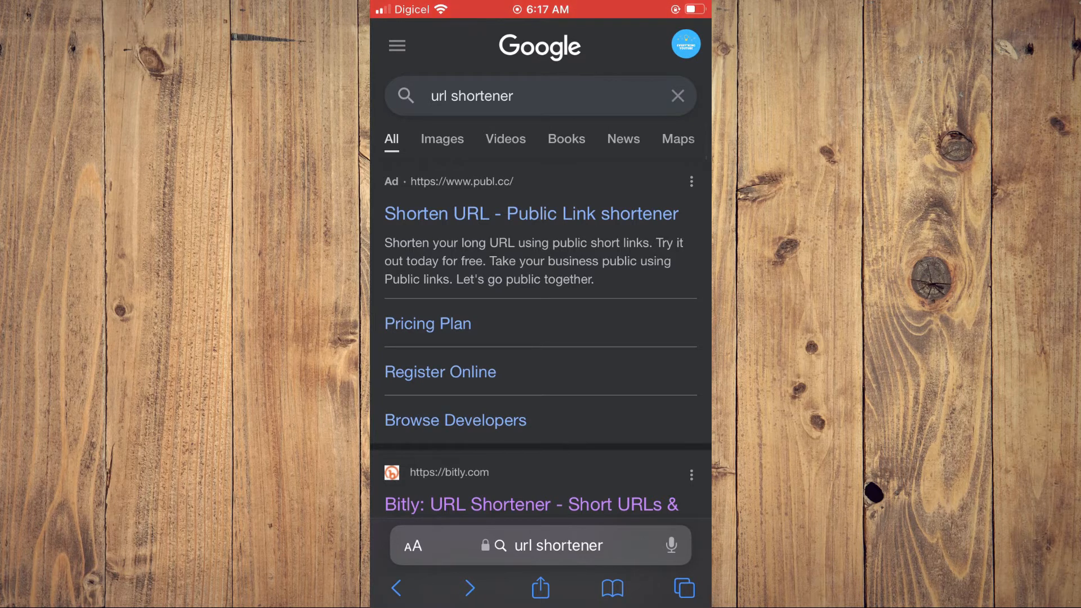
scroll(up, 3)
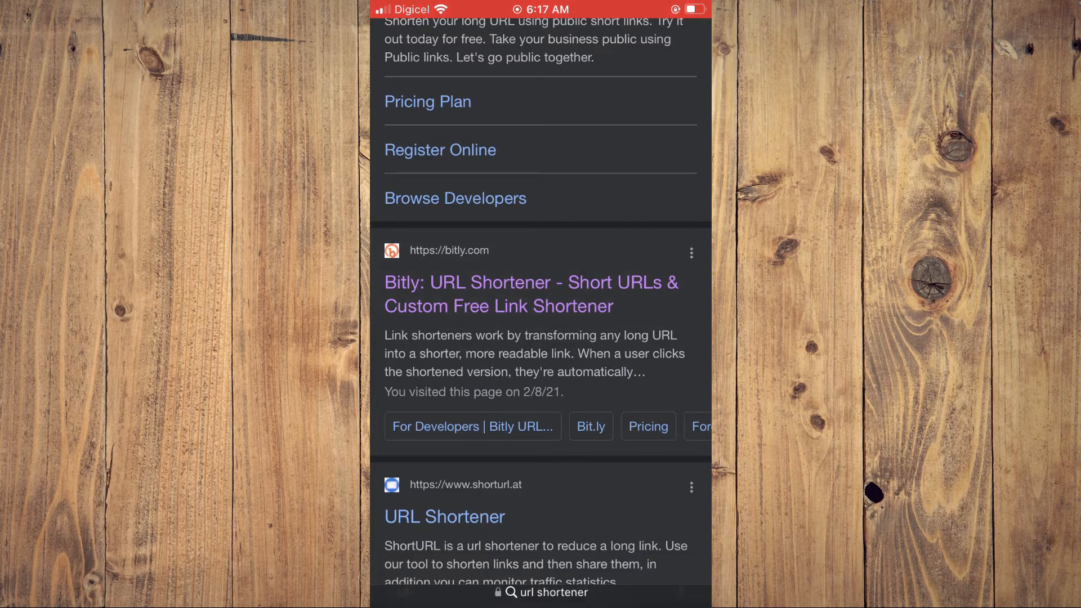
click(531, 294)
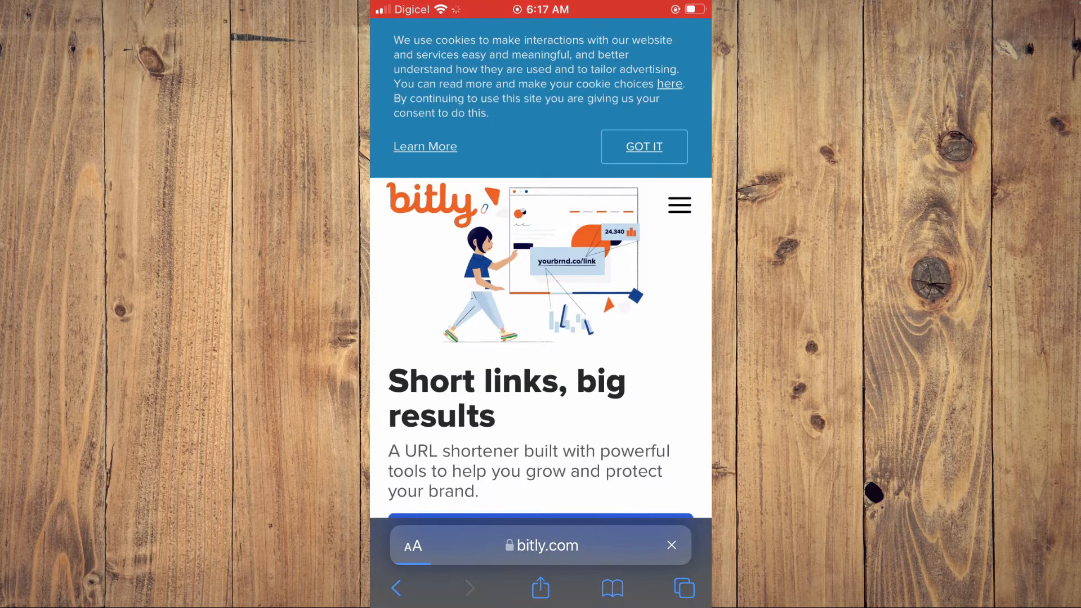
Paste the LinkedIn profile URL into Bitly's Shorten your link field, shorten it, and copy the bit.ly link
scroll(down, 3)
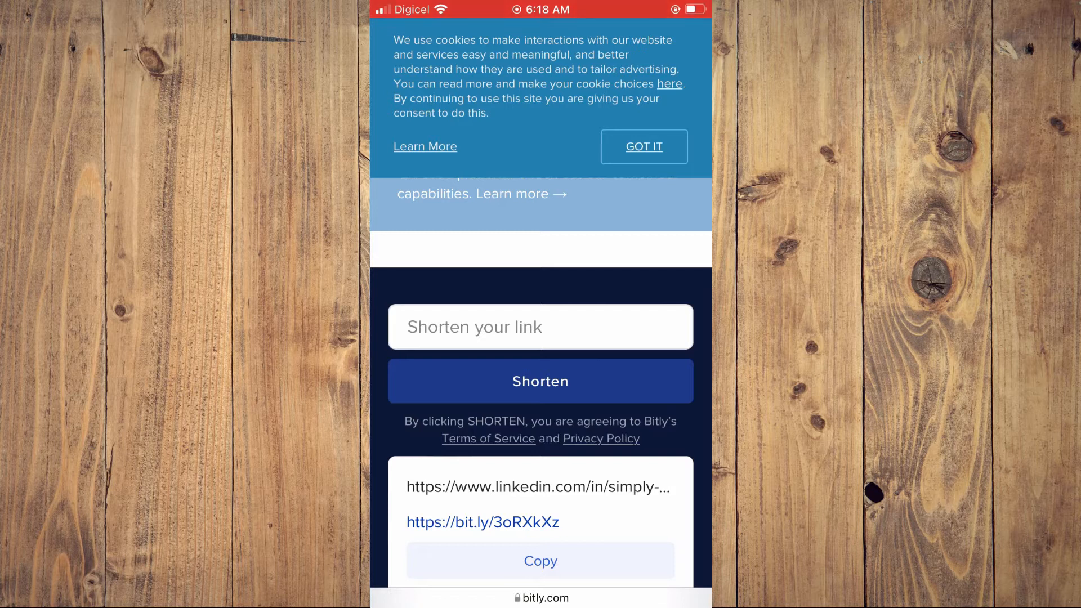
click(540, 326)
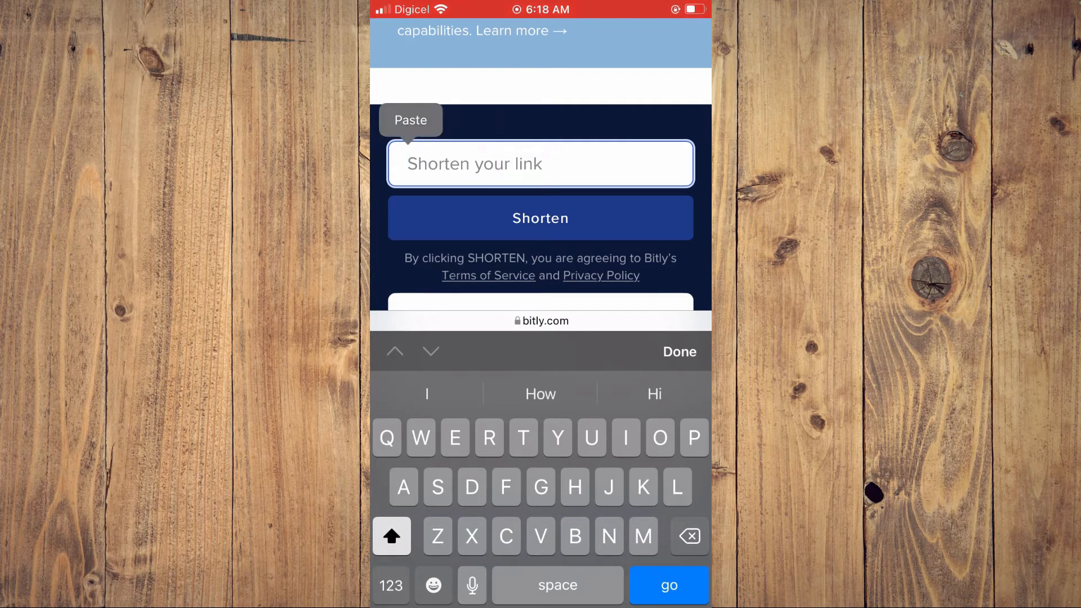
click(411, 119)
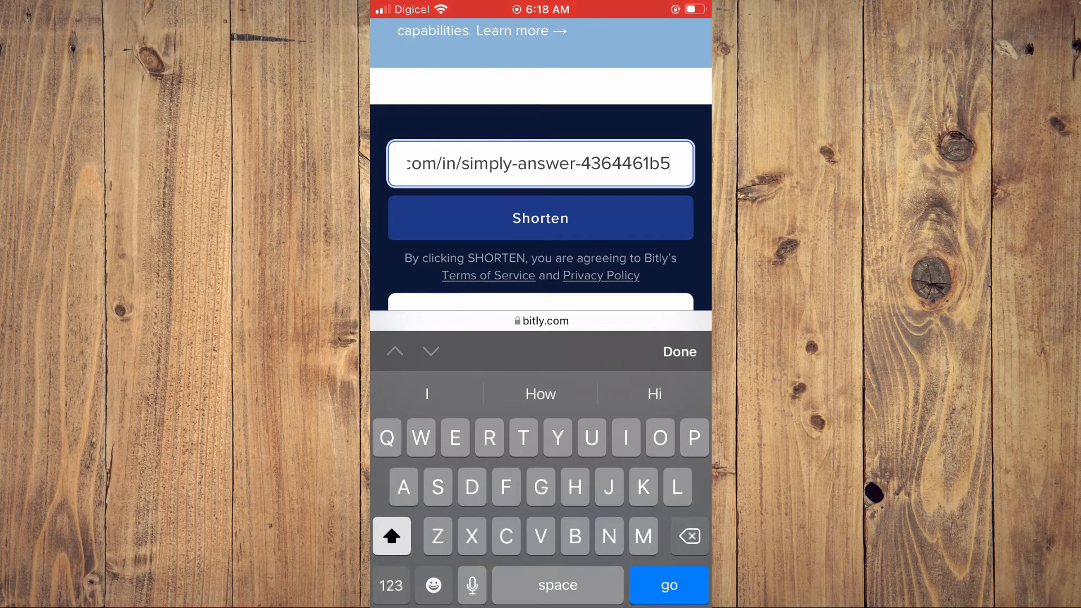
click(540, 217)
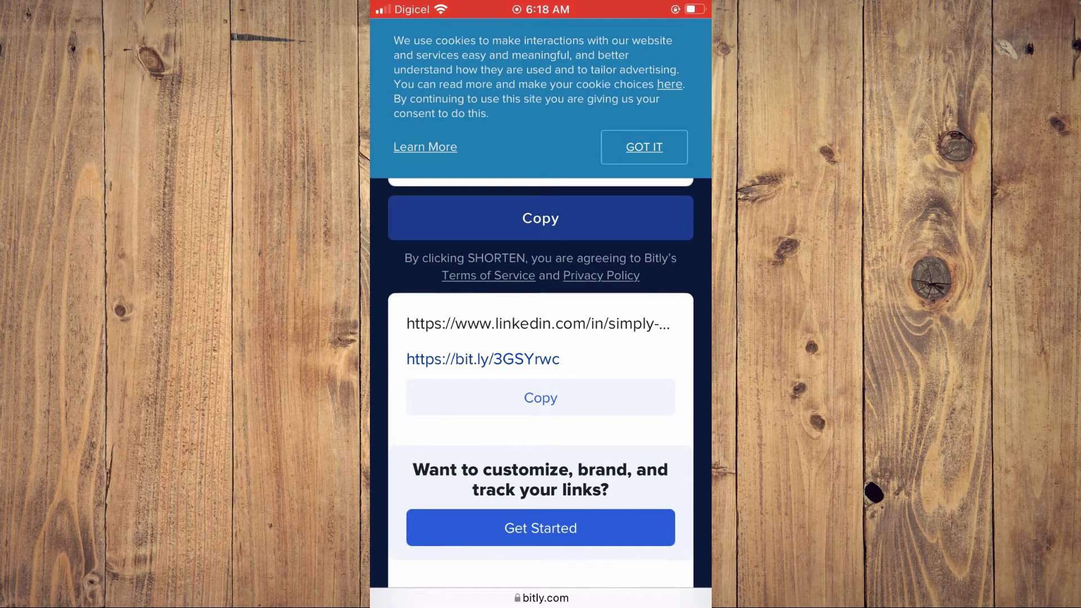
click(540, 397)
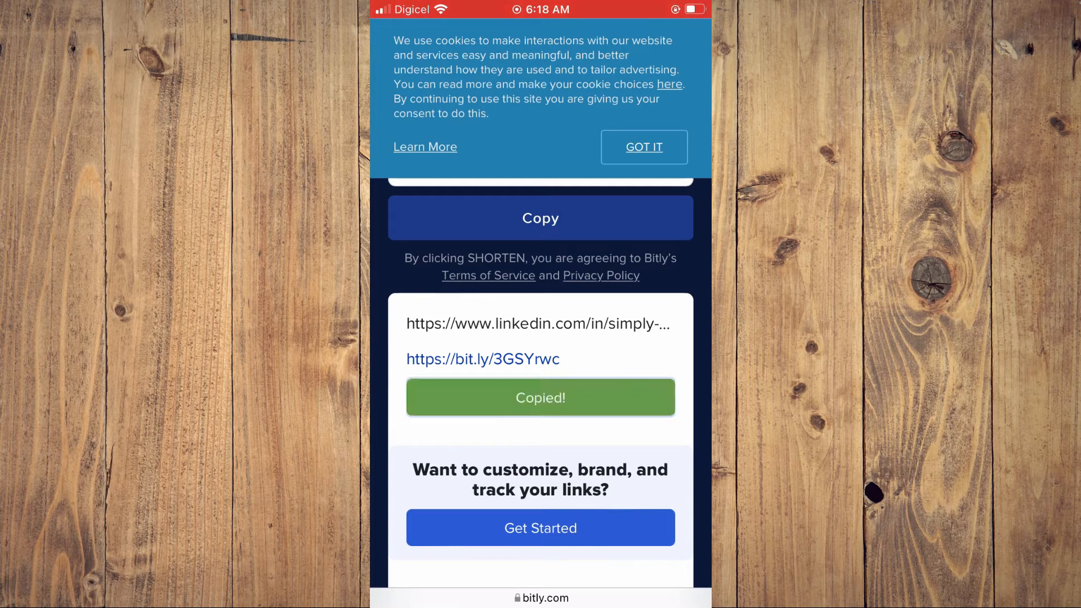
click(540, 396)
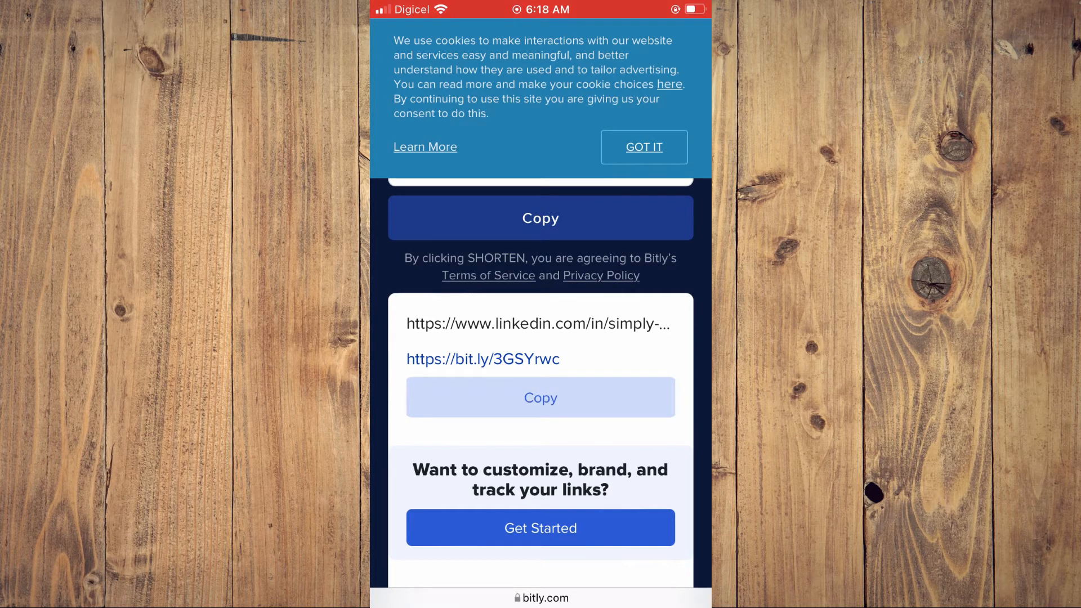